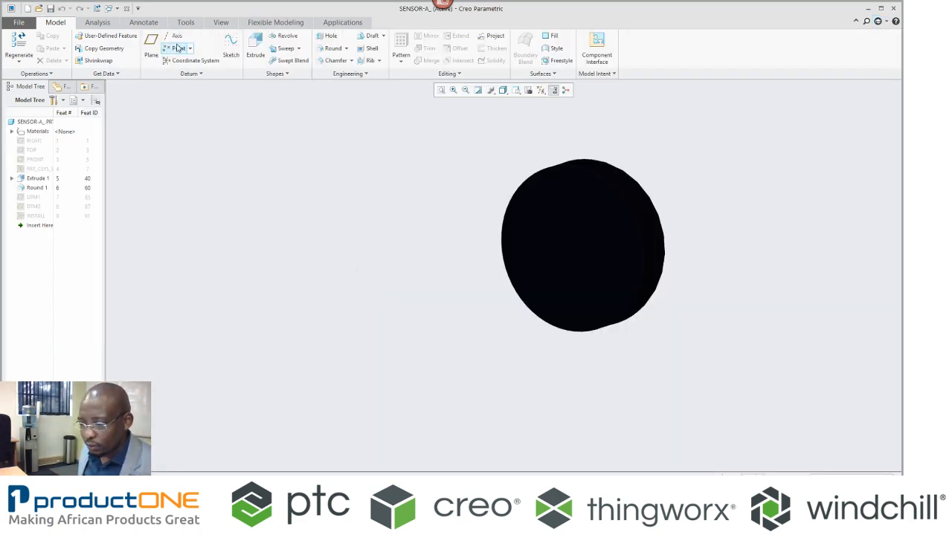
Review the sensor part's ANGLE parameter and model properties, then close both summaries.
click(18, 22)
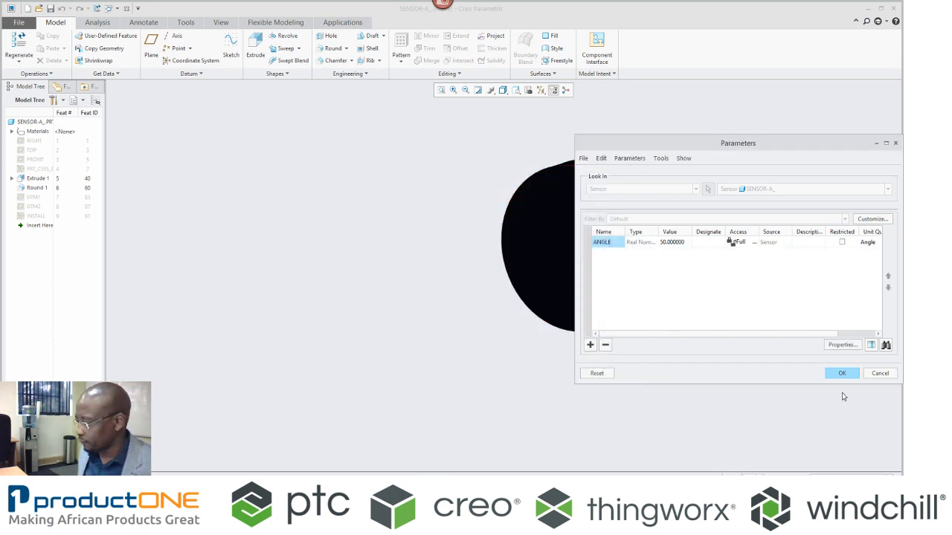
click(842, 373)
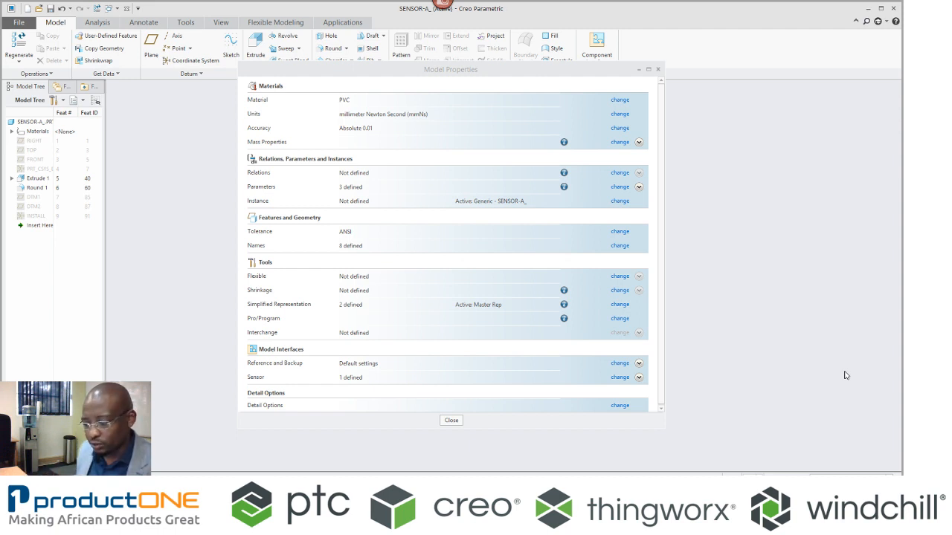
click(450, 420)
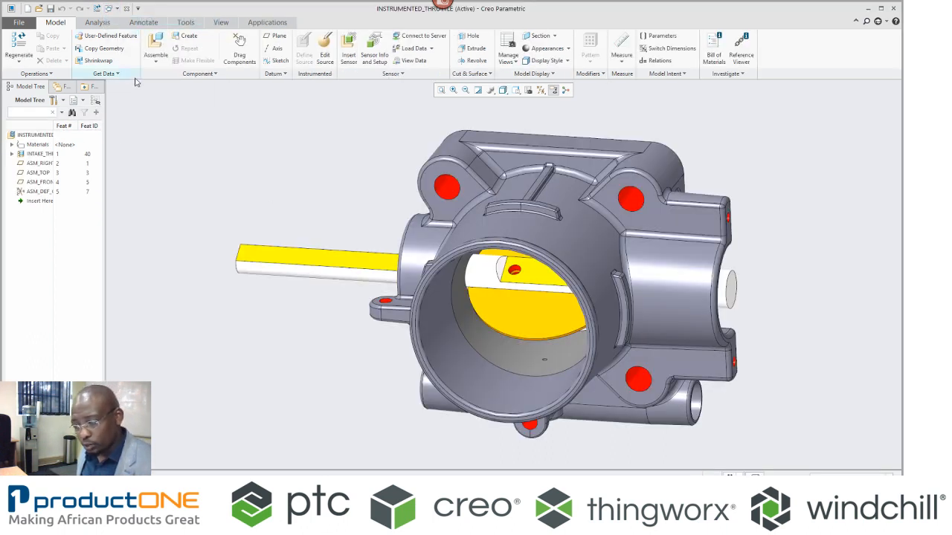
mouse_move(349, 48)
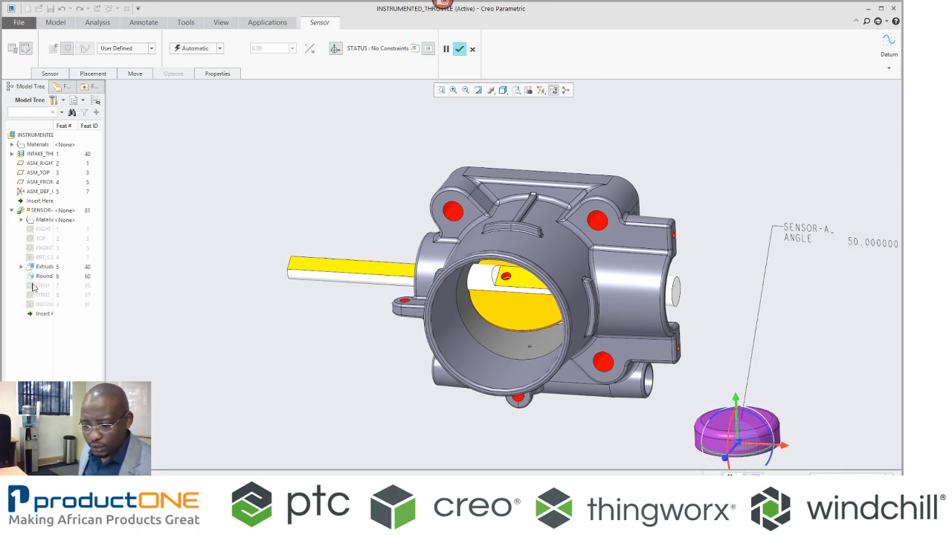
Mount the angle sensor Coincident on the throttle body, linking ANGLE to the throttle-plate dimension.
click(43, 304)
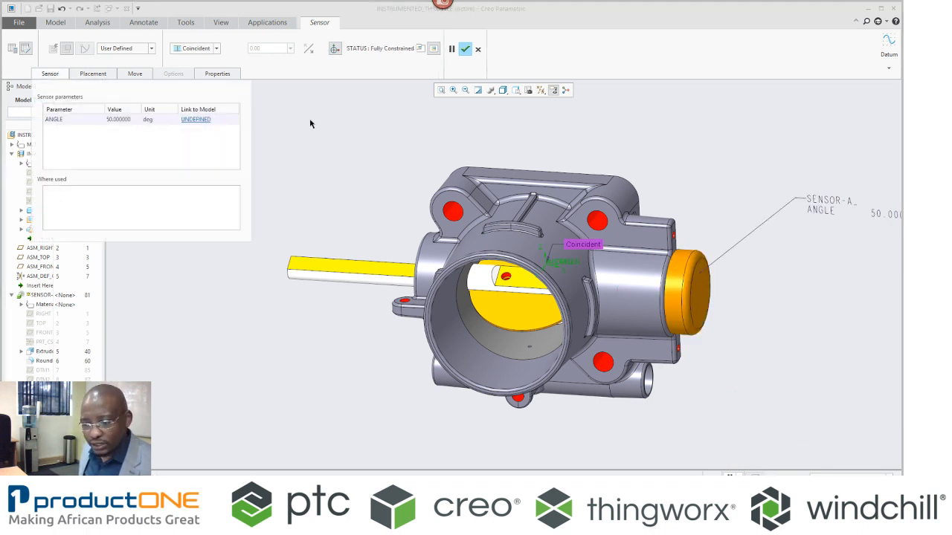
click(195, 119)
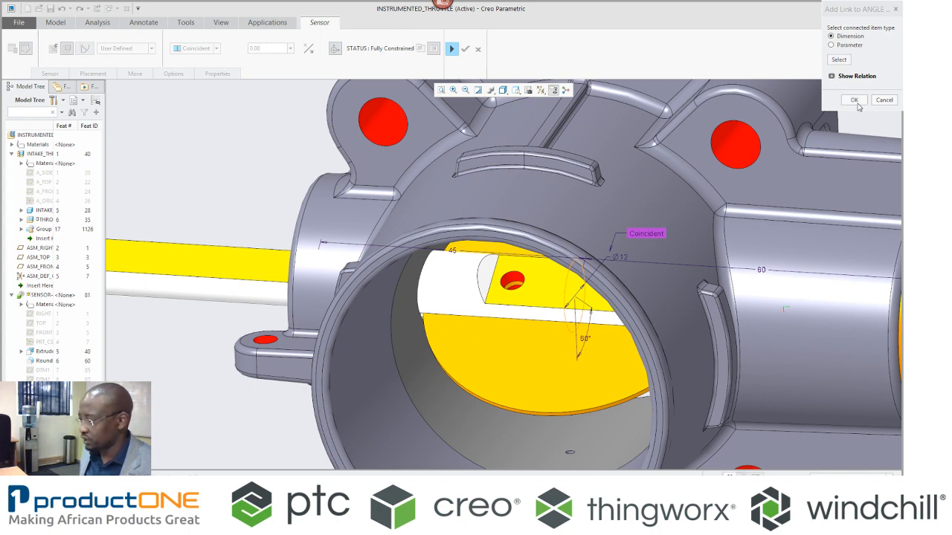
click(853, 100)
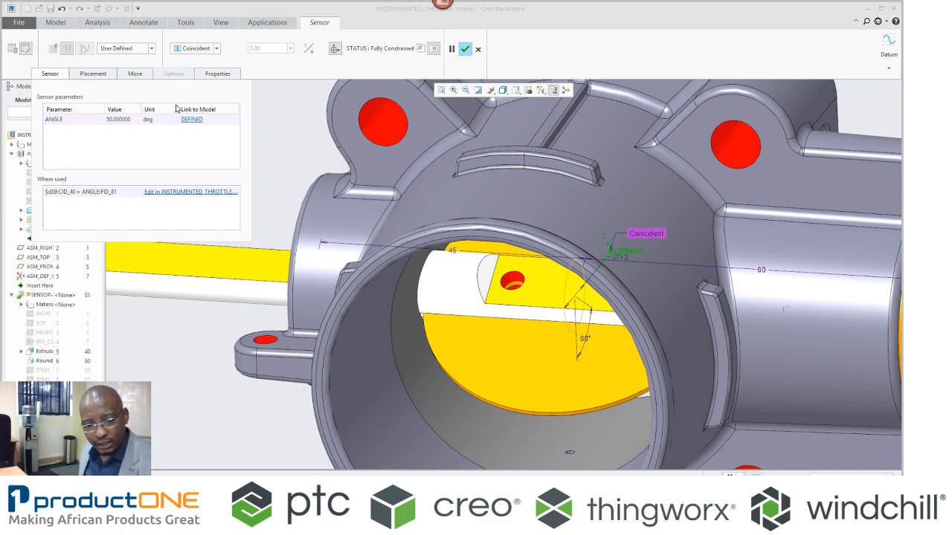
click(464, 49)
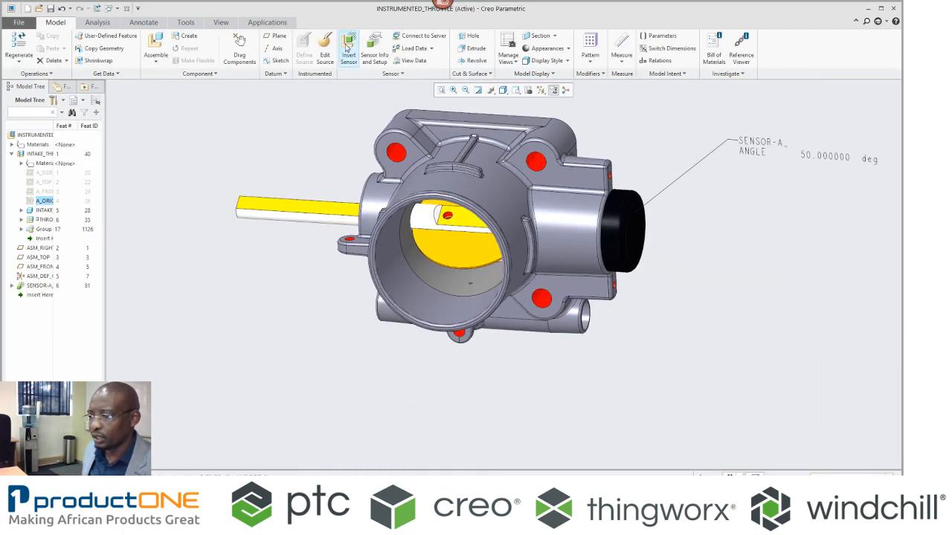
Insert the 120 °C temperature sensor part and pick its Coincident reference on the body top.
click(348, 48)
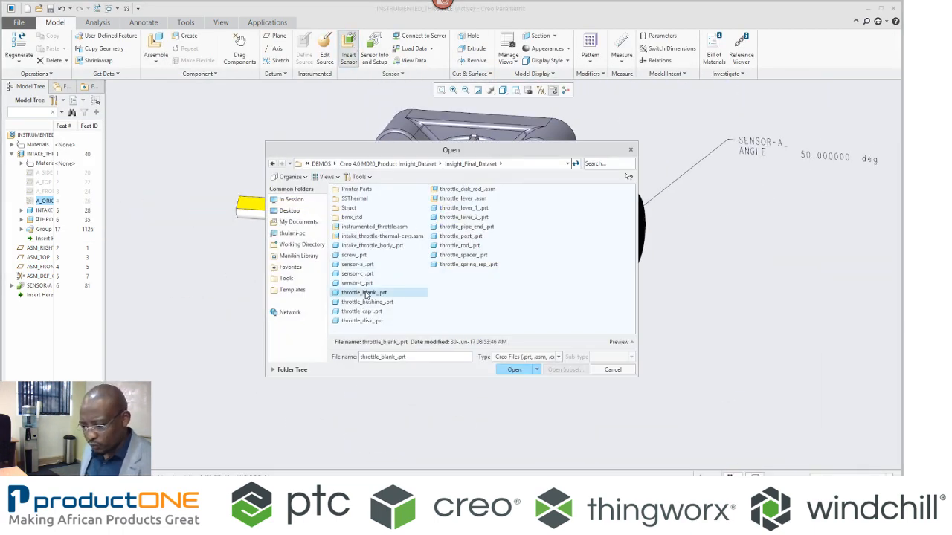
click(514, 369)
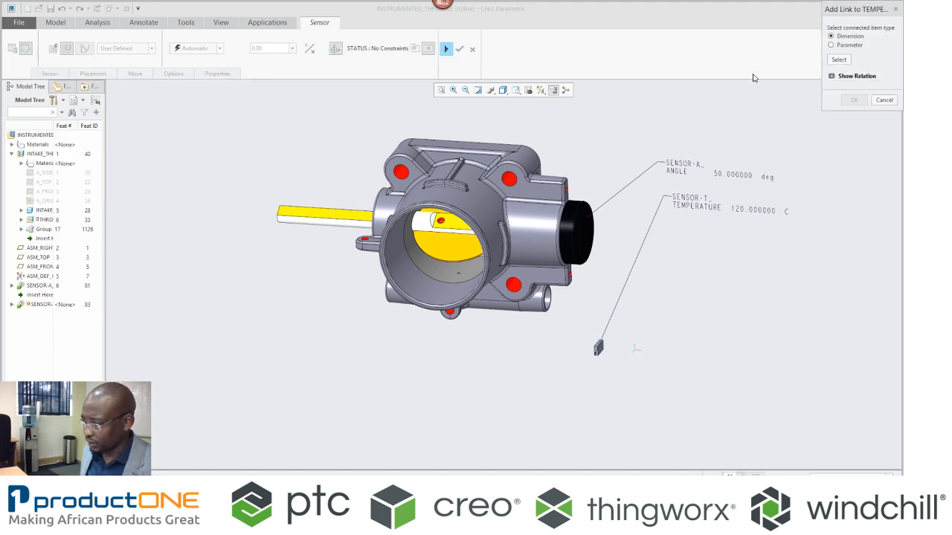
click(831, 45)
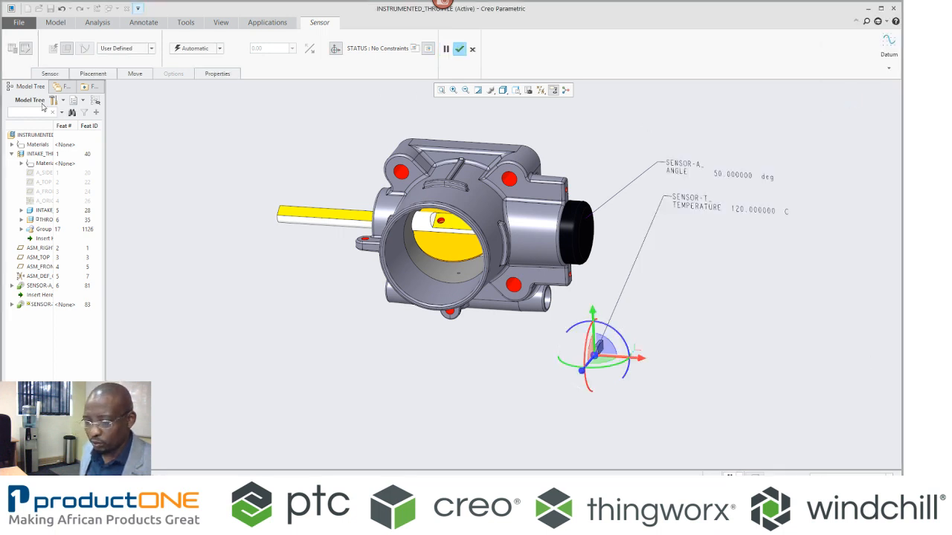
click(12, 305)
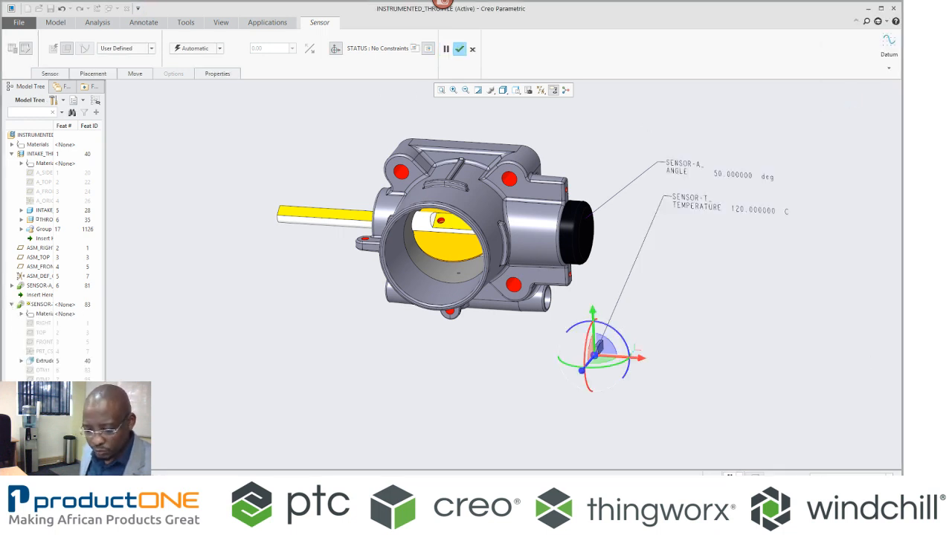
click(45, 201)
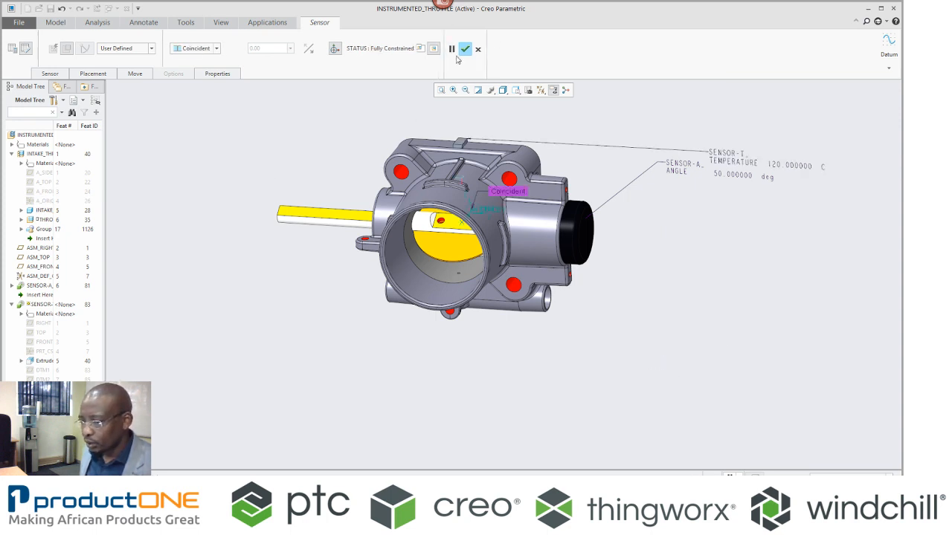
Finish placing the temperature sensor, then view live Temperature and Angle in the ThingWorx mashup.
click(466, 49)
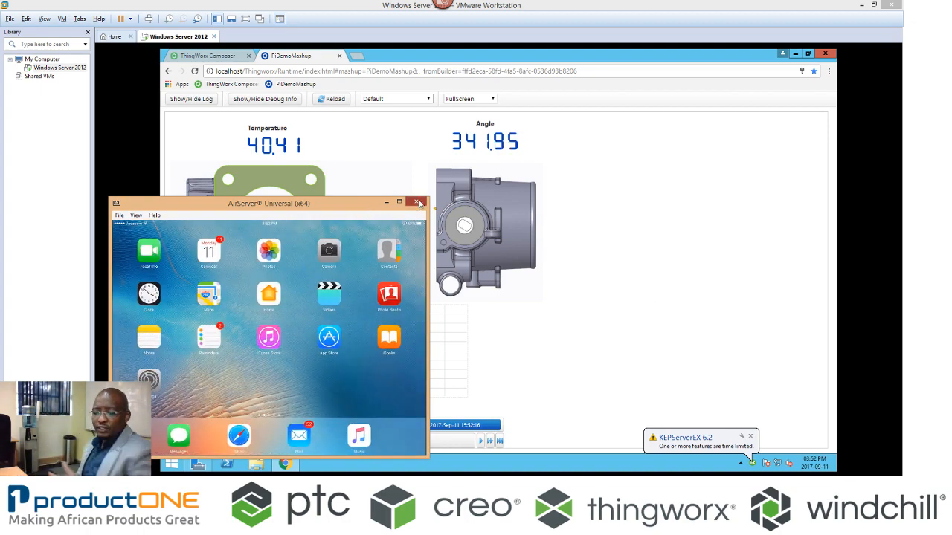
Close the tablet mirror and sign in to the ThingWorx server as Admin.
click(419, 203)
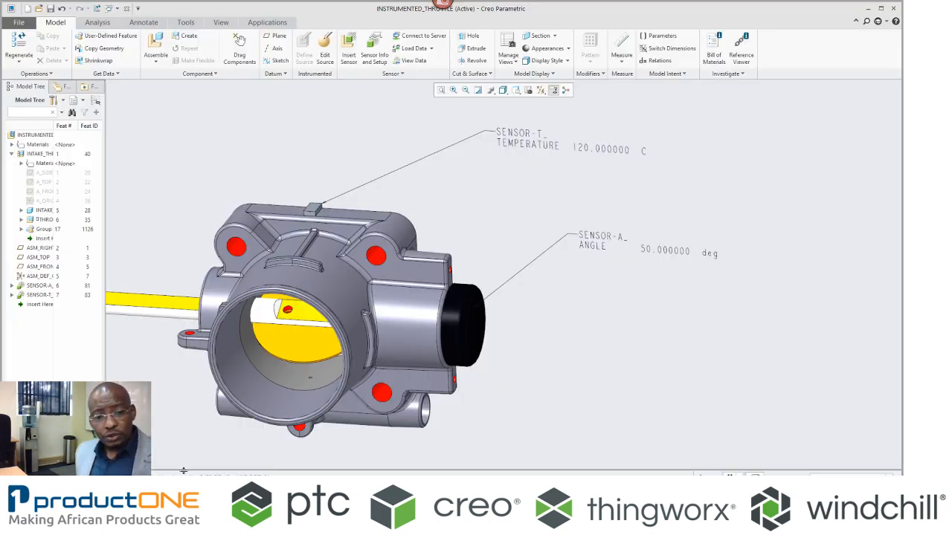
mouse_move(418, 31)
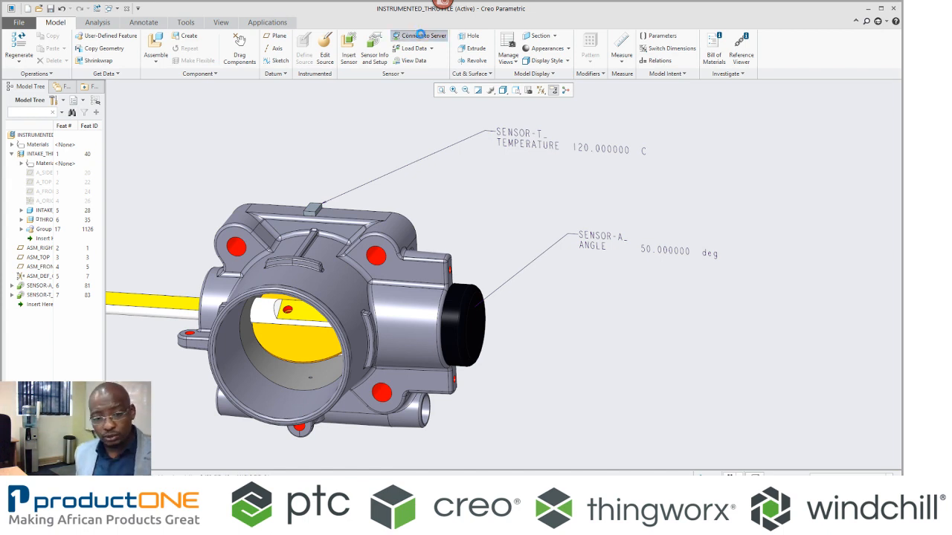
click(419, 35)
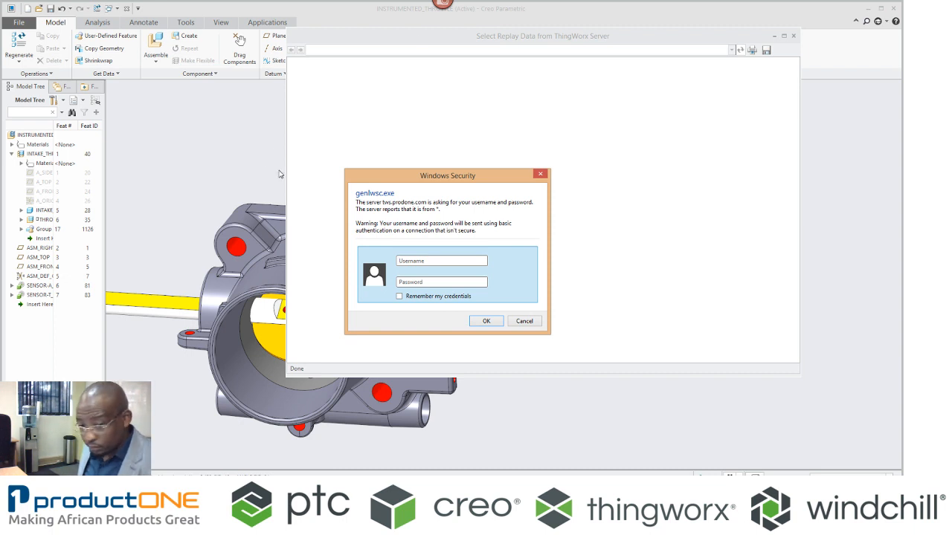
click(442, 260)
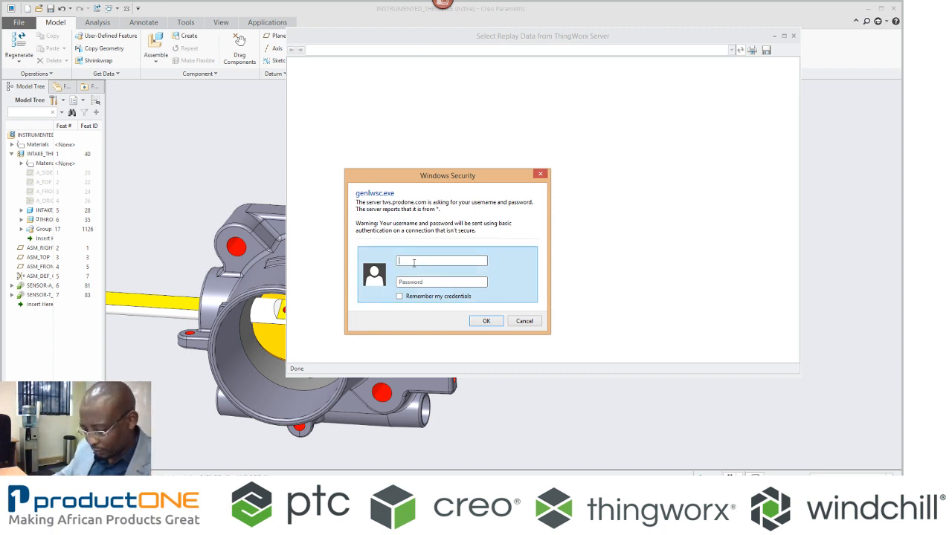
text(Administra)
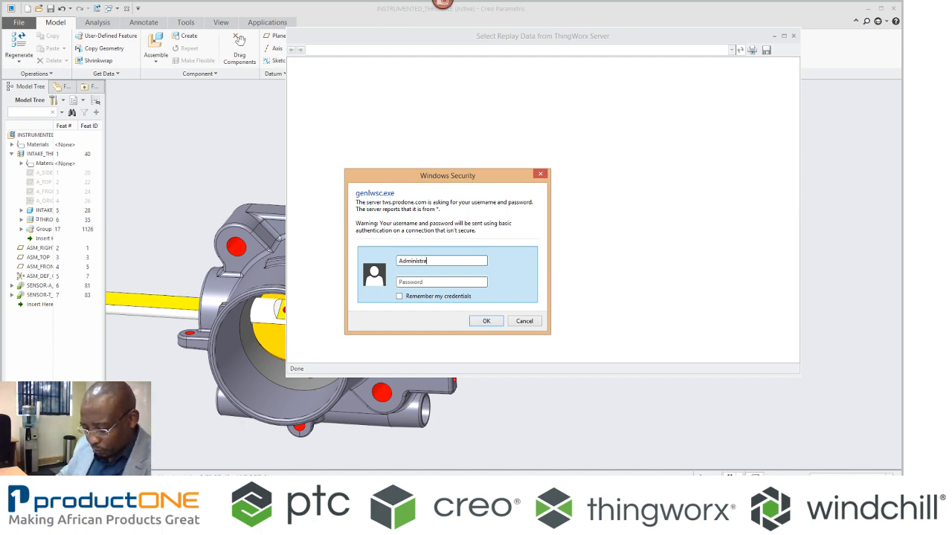
text(•)
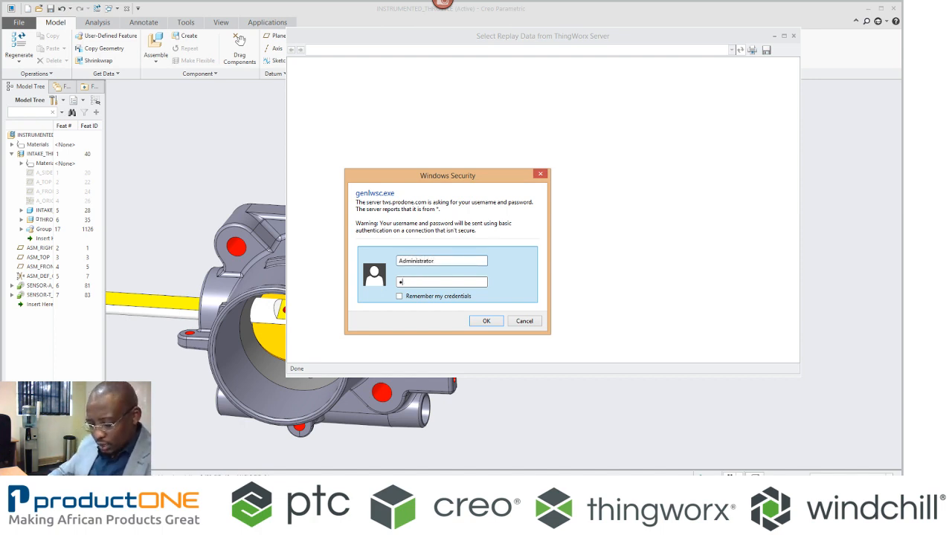
click(485, 321)
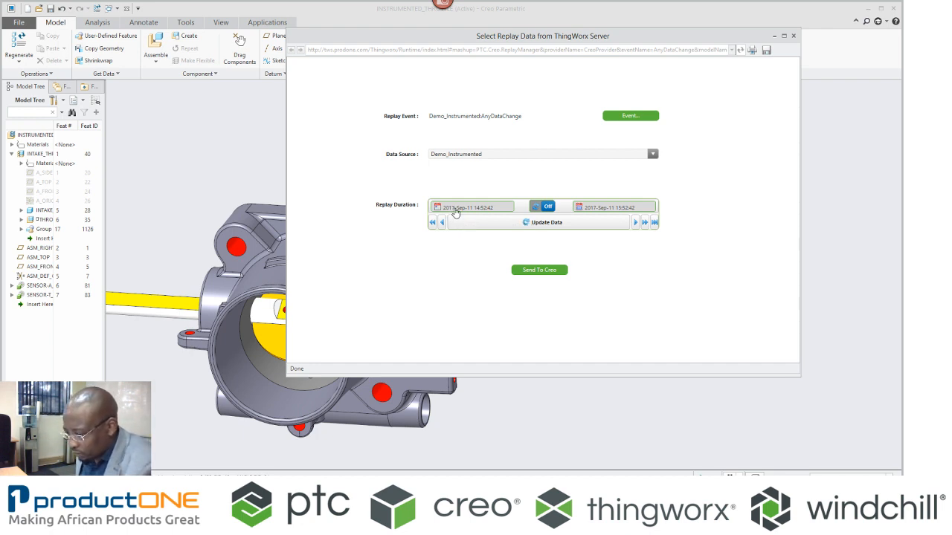
Set an earlier replay start hour, send the replay data, and dismiss the Sensor Data Ready notice.
click(473, 207)
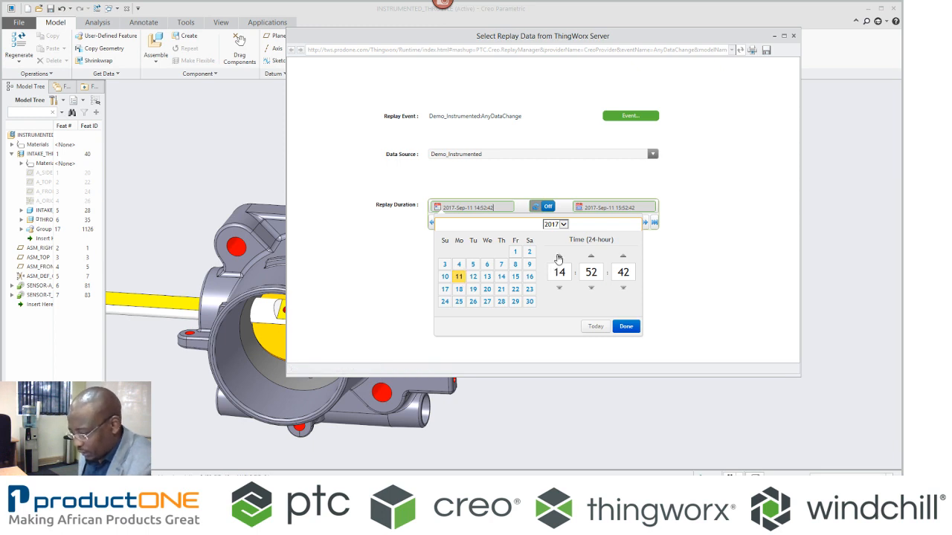
click(559, 256)
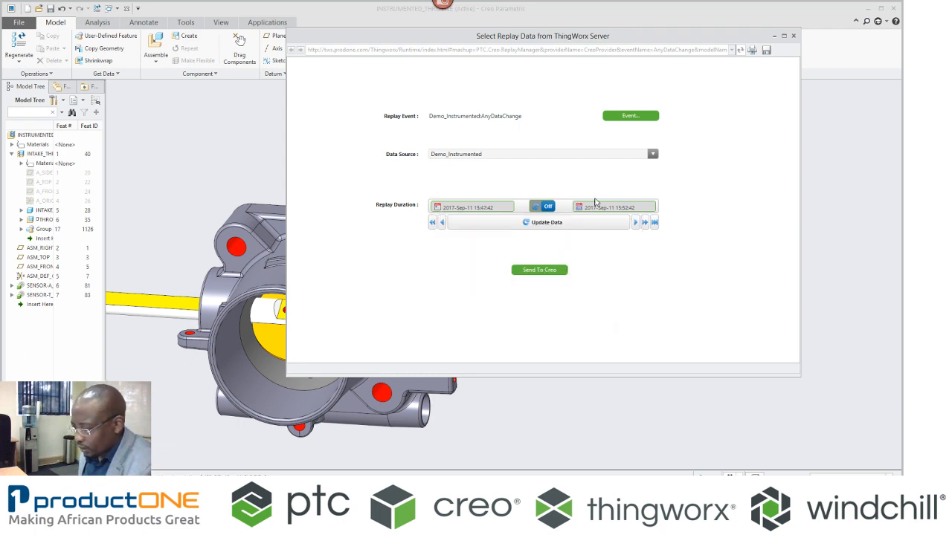
mouse_move(554, 240)
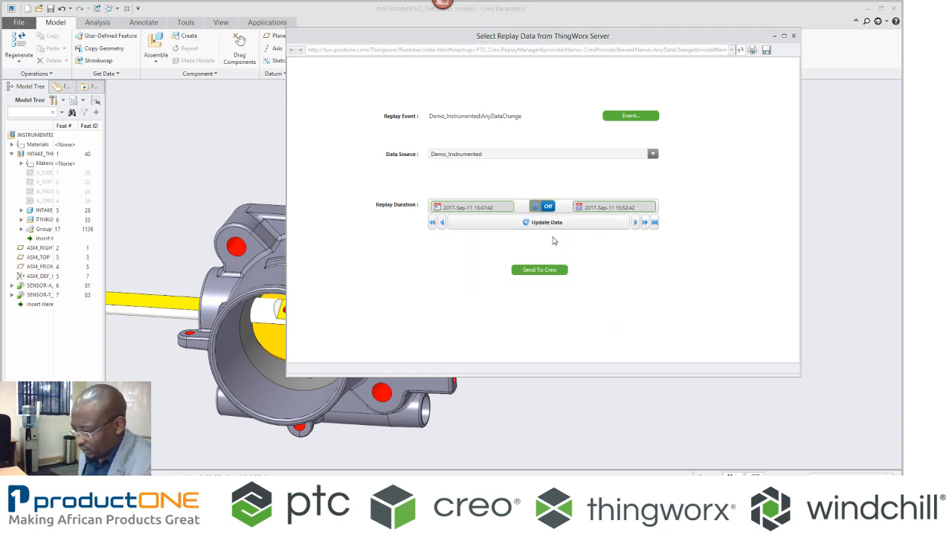
click(539, 269)
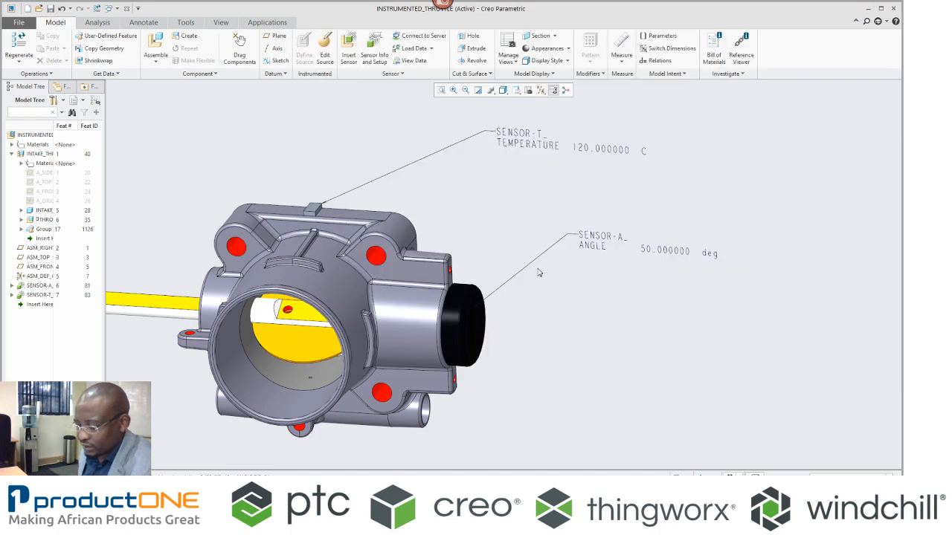
mouse_move(535, 273)
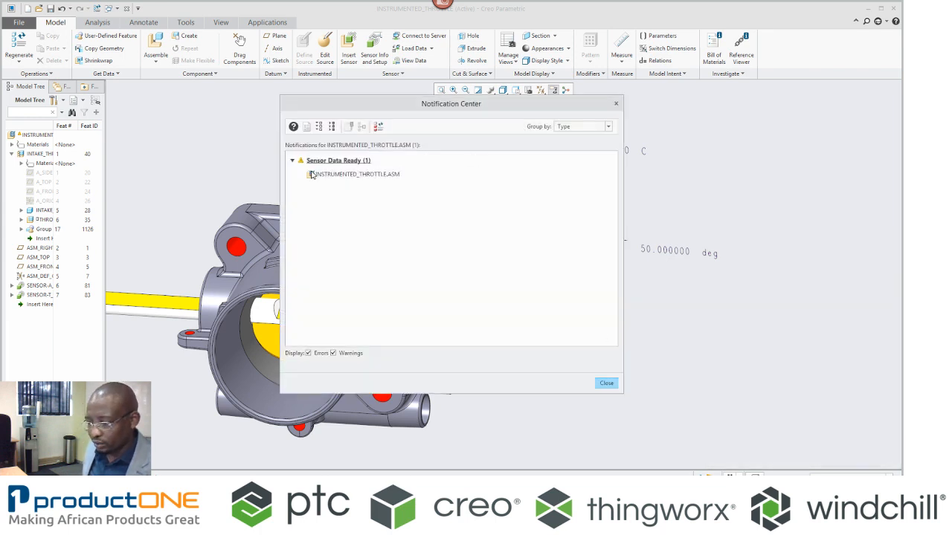
click(355, 174)
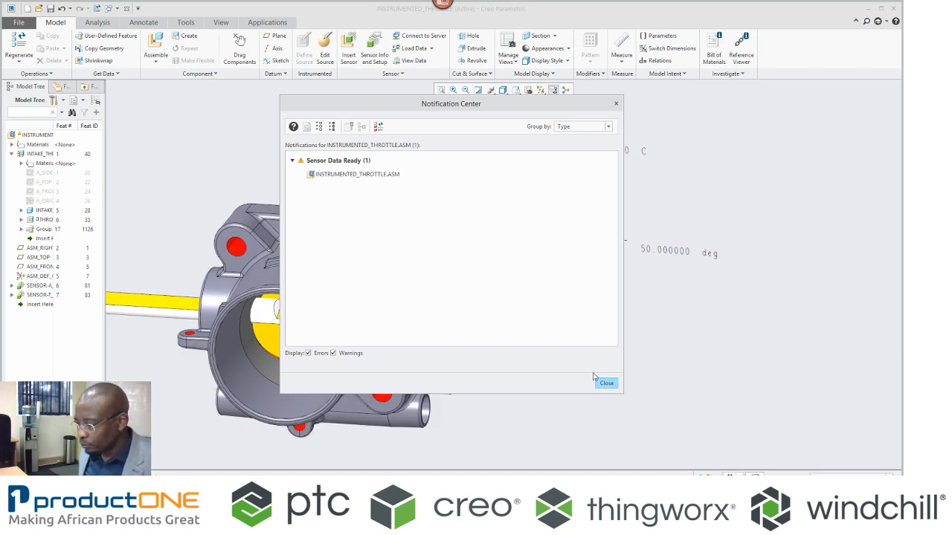
click(606, 383)
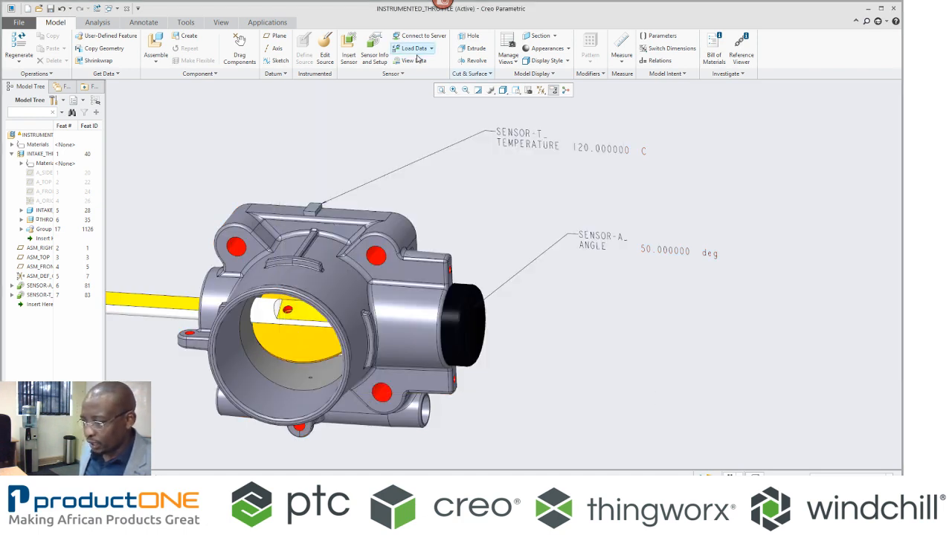
Open Sensor Data View and select the readings from 247.32 to 253.31.
click(411, 60)
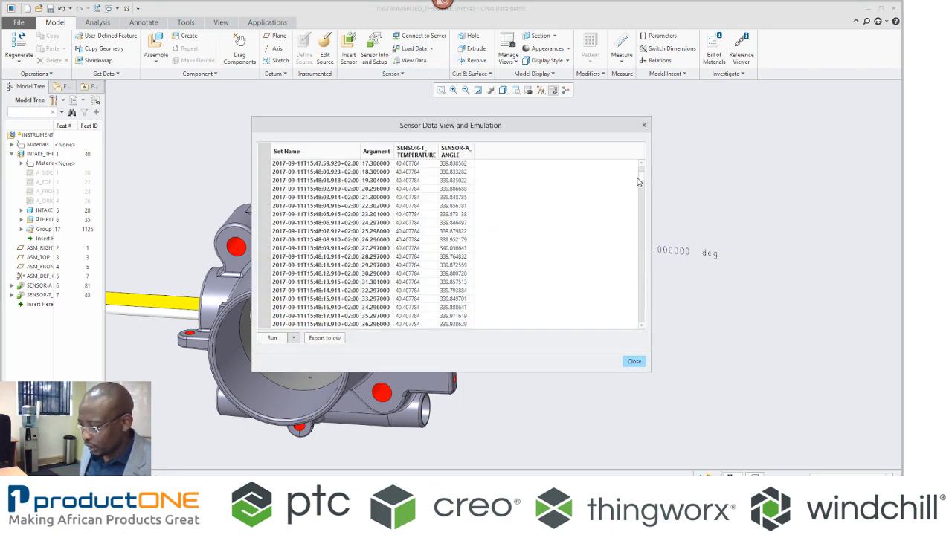
scroll(down, 3)
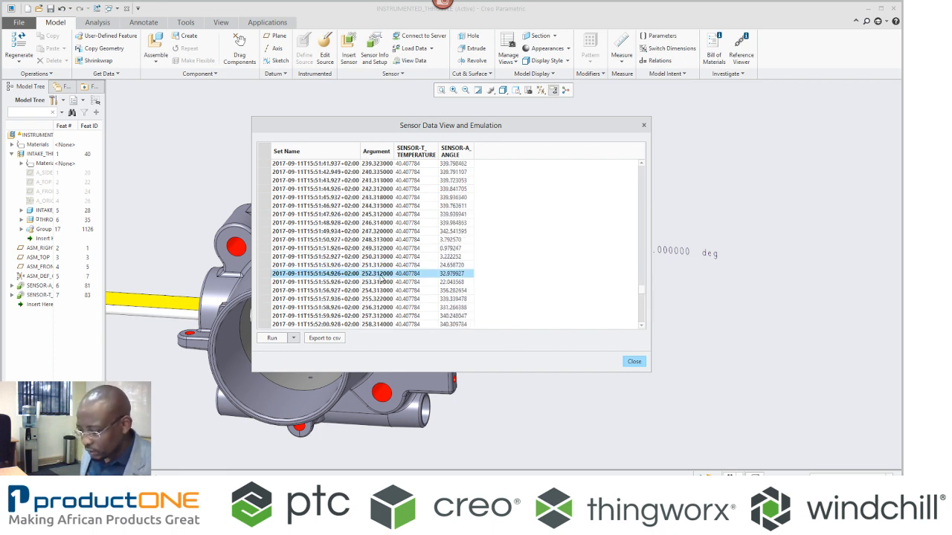
click(334, 231)
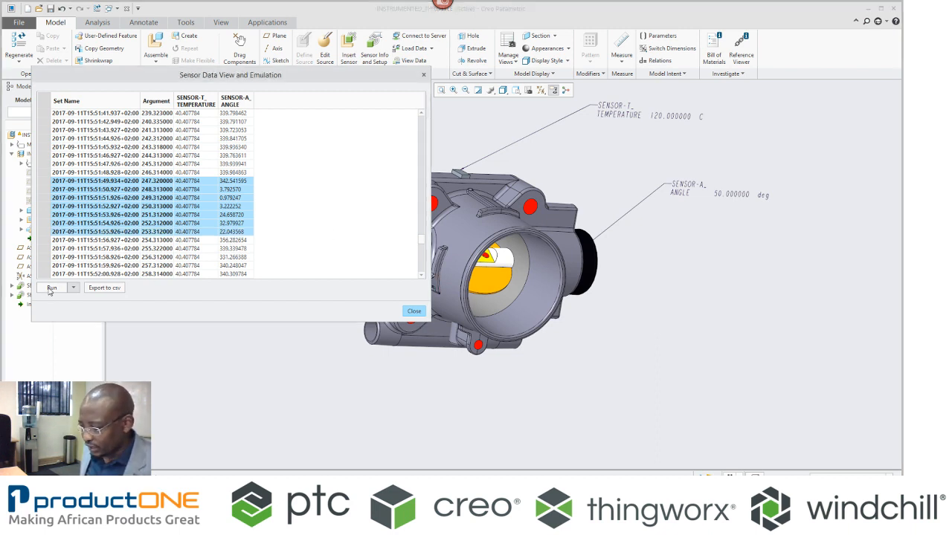
Run emulation on the selected rows so labels read 40.41 C and 22.04 deg.
click(51, 288)
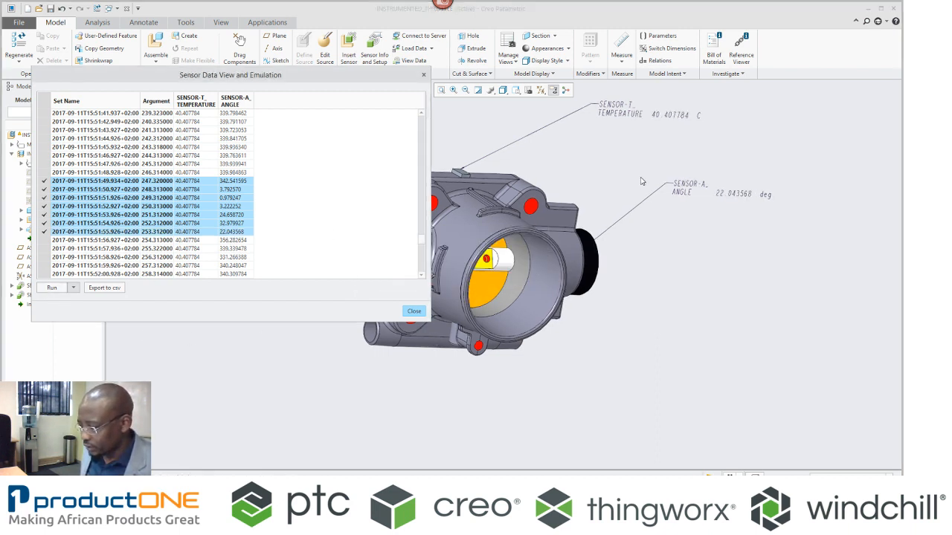
mouse_move(728, 191)
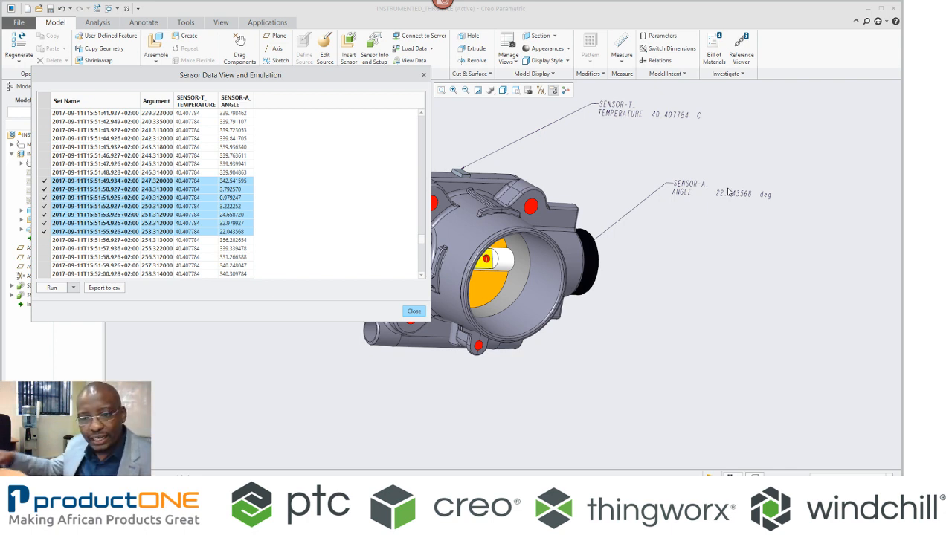
mouse_move(727, 188)
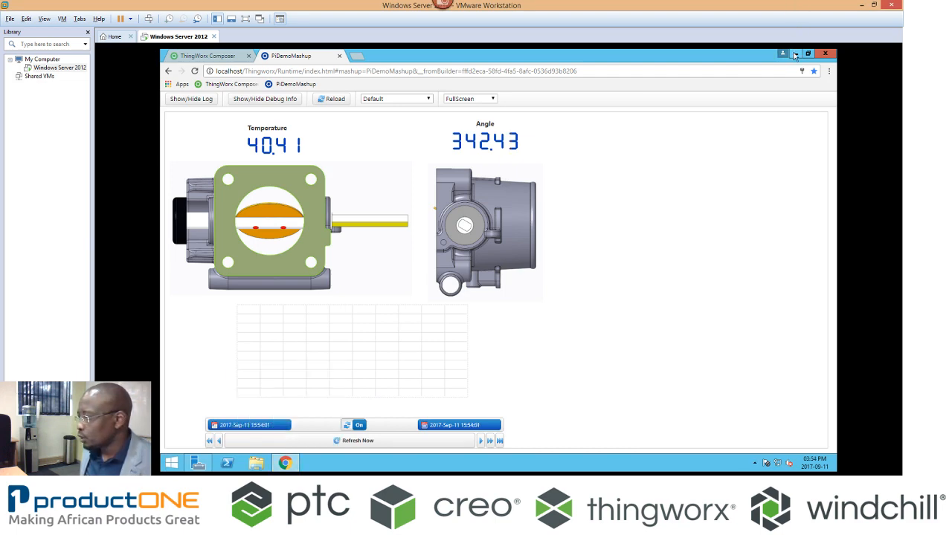
Minimise the ThingWorx PiDemoMashup dashboard to return to the throttle model.
click(809, 53)
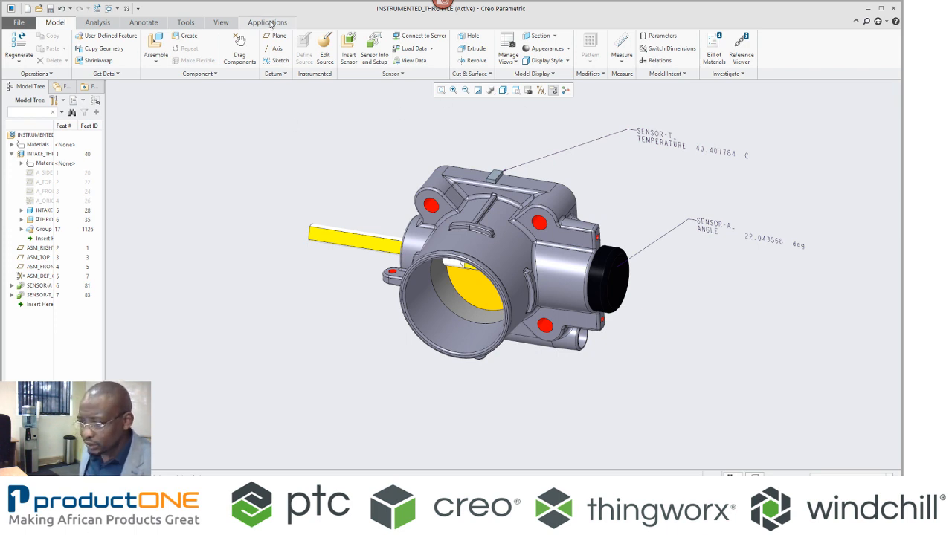
Launch Simulate from Applications and accept the working-directory warning.
click(267, 22)
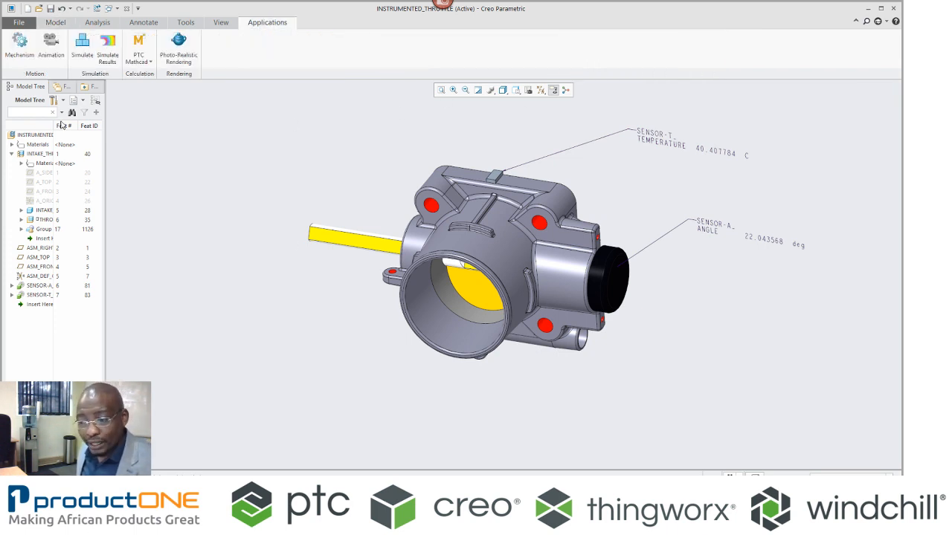
click(82, 45)
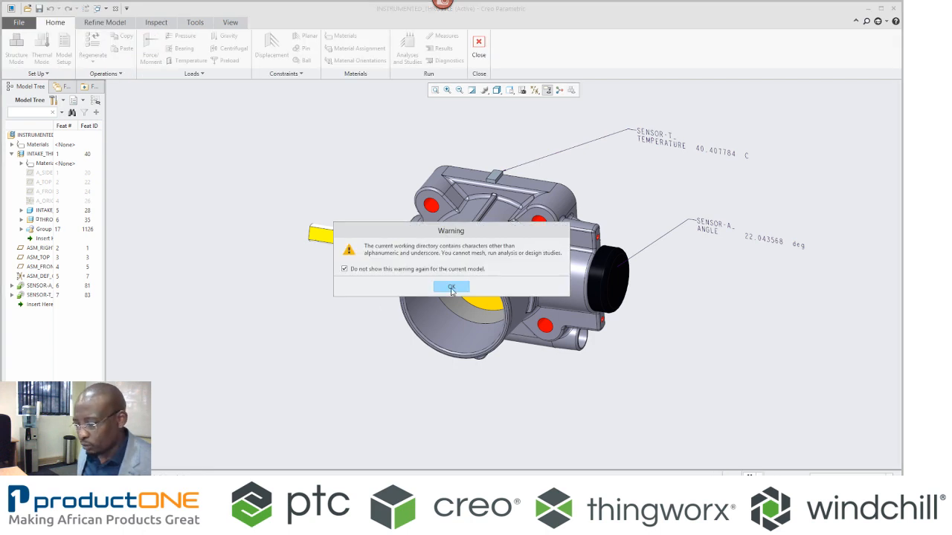
click(450, 288)
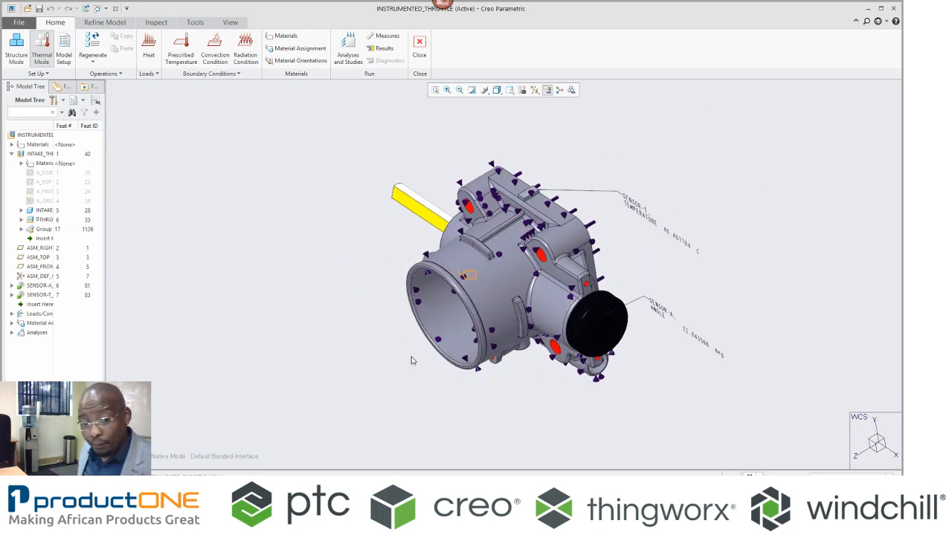
mouse_move(416, 353)
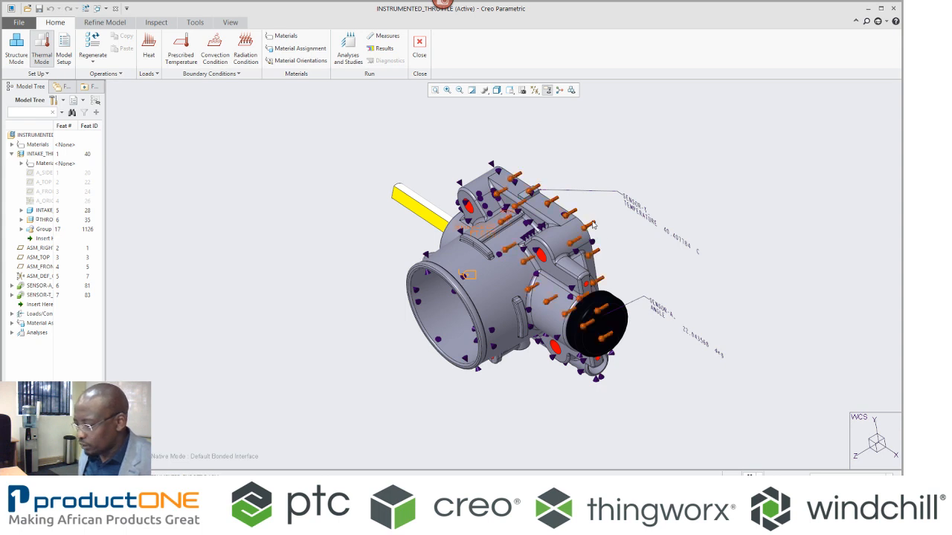
Edit the throttle body's prescribed temperature boundary condition to use TEMP as its value.
click(37, 331)
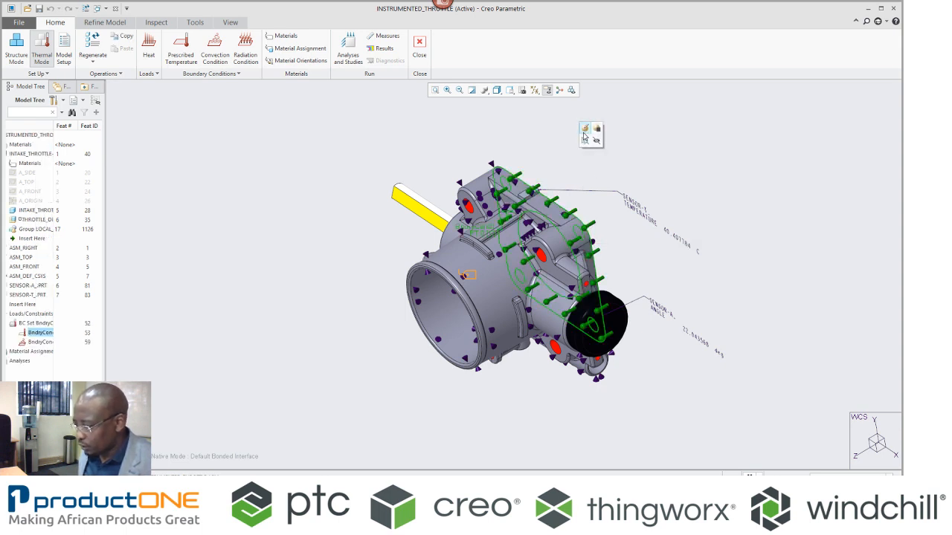
click(180, 48)
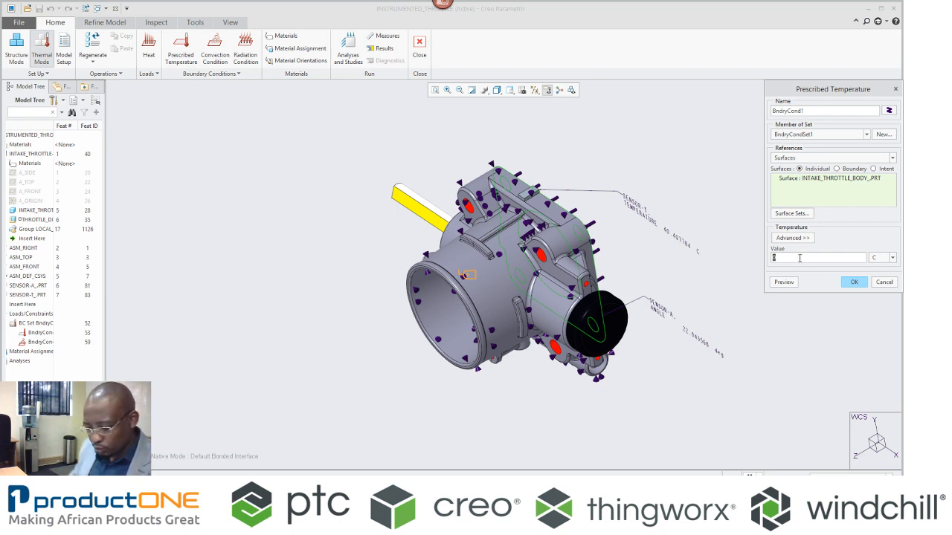
text(TEMP)
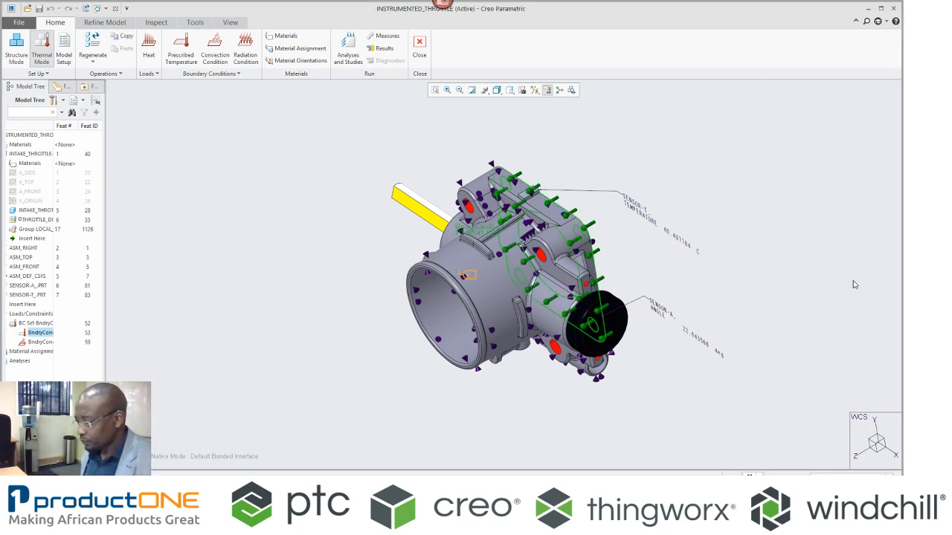
Run the SSThermal study, deleting the old output files first.
click(348, 48)
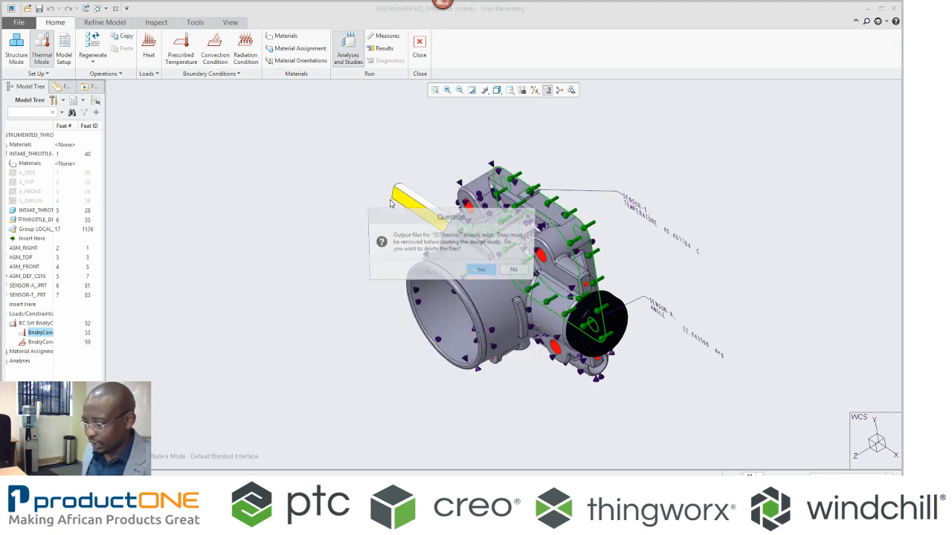
click(480, 269)
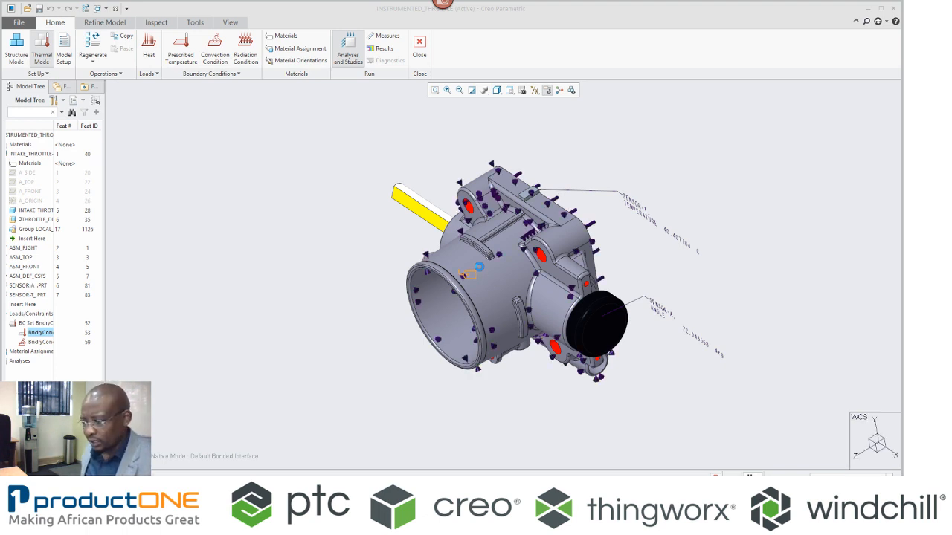
click(348, 52)
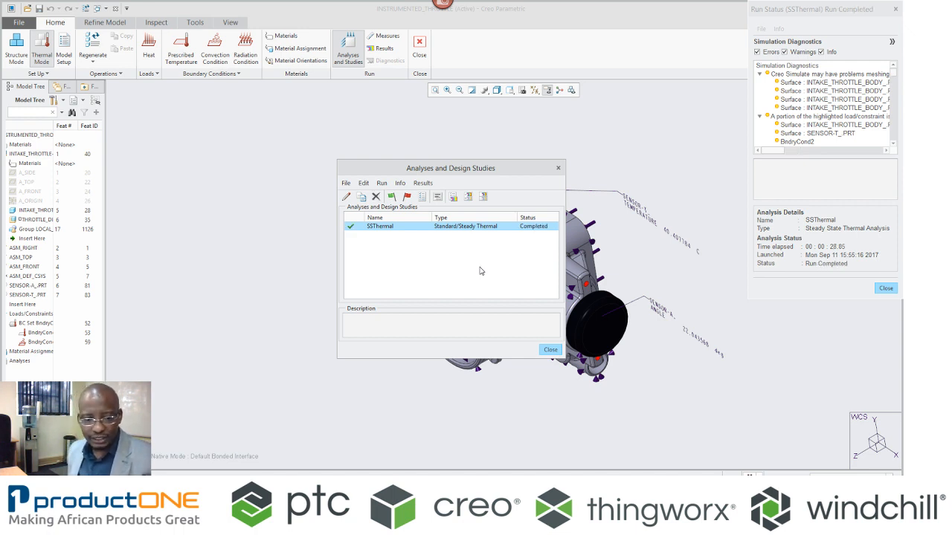
mouse_move(420, 208)
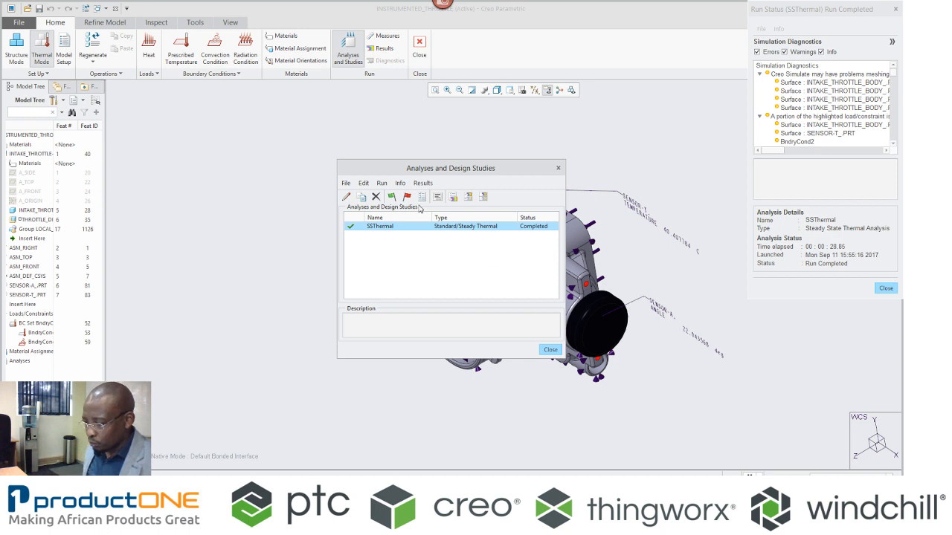
mouse_move(453, 196)
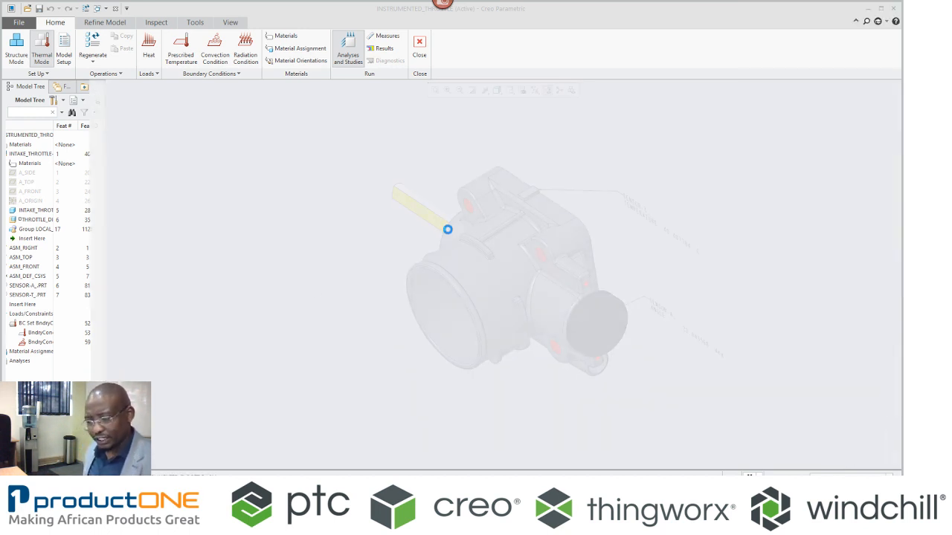
Review display location and fringe options, then show the Temperature (C) fringe plot.
click(384, 48)
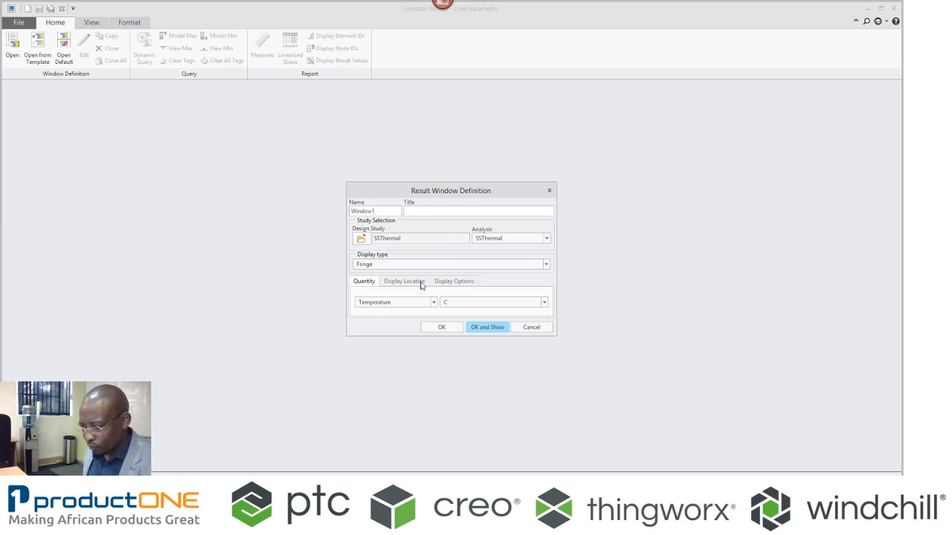
mouse_move(409, 286)
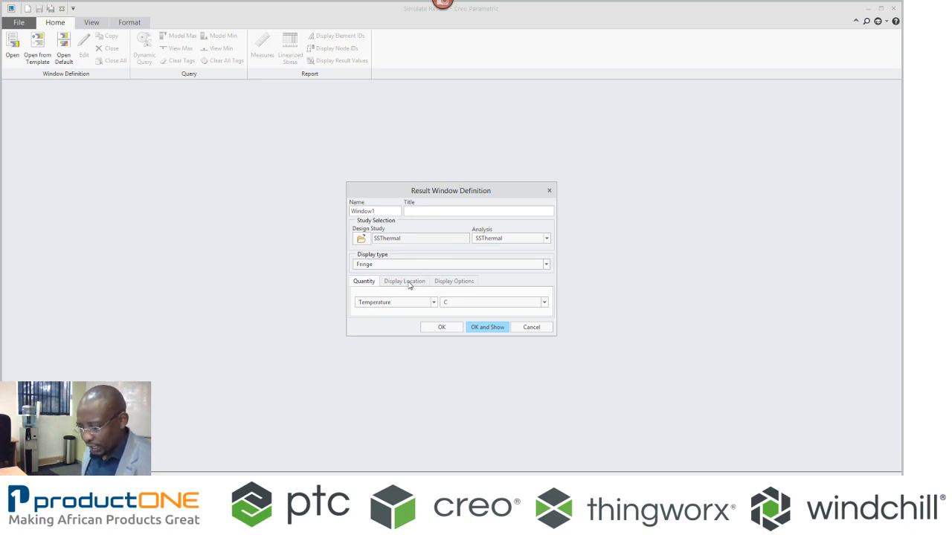
click(454, 281)
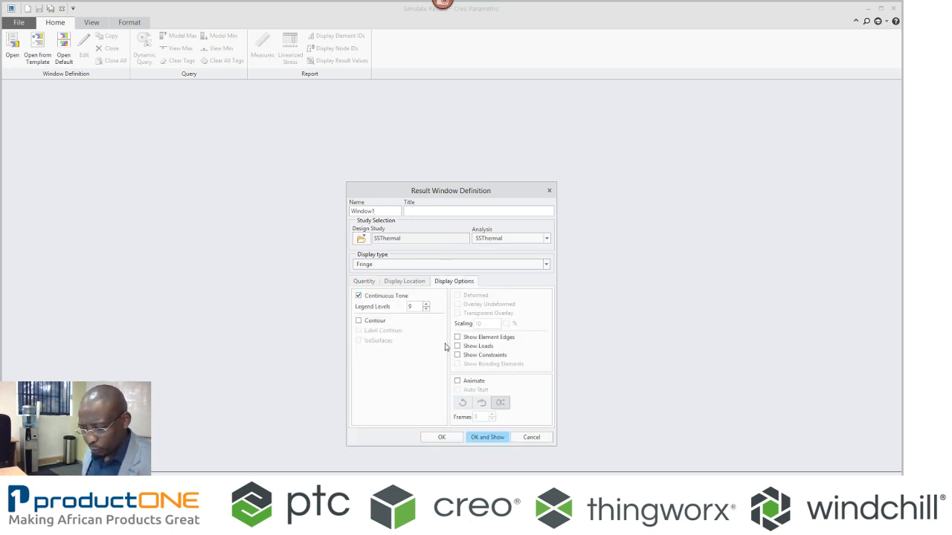
click(487, 437)
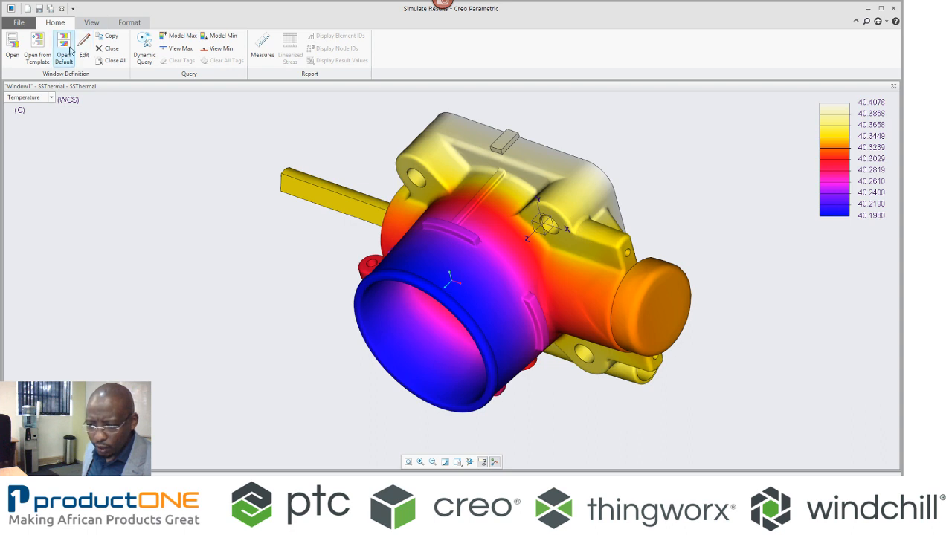
Bring up the Format tools for the 40.1980–40.4078 C fringe plot's legend.
click(130, 22)
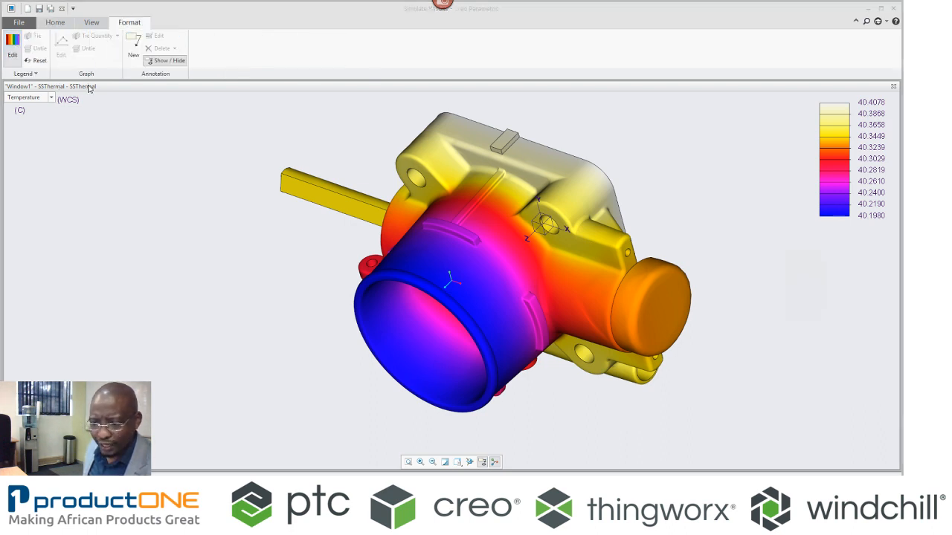